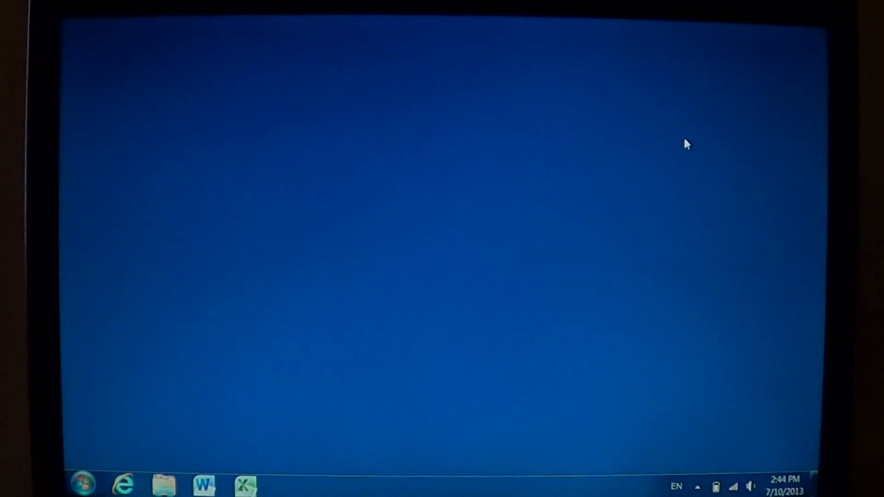
pyautogui.moveTo(680, 431)
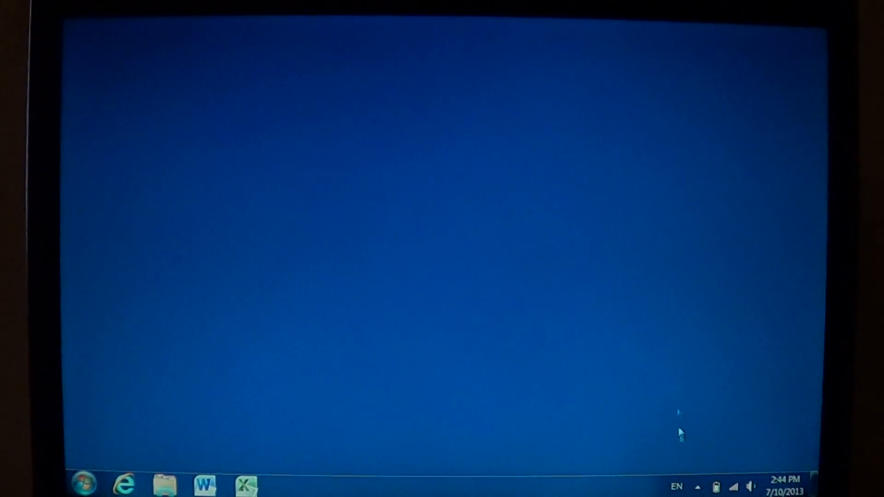
pyautogui.moveTo(752, 489)
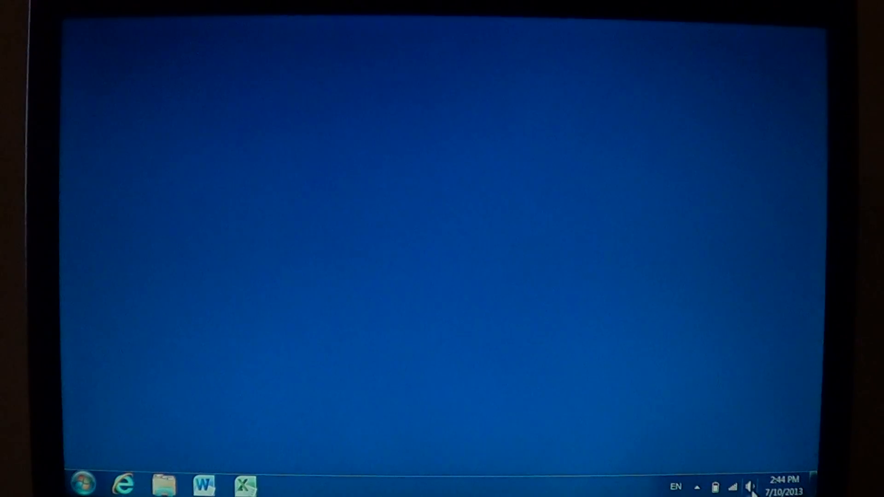
pyautogui.moveTo(784, 486)
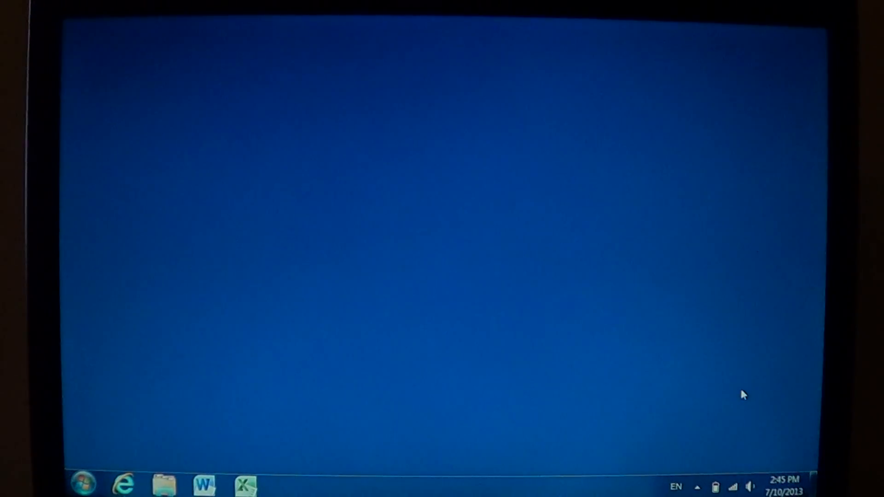
pyautogui.moveTo(751, 486)
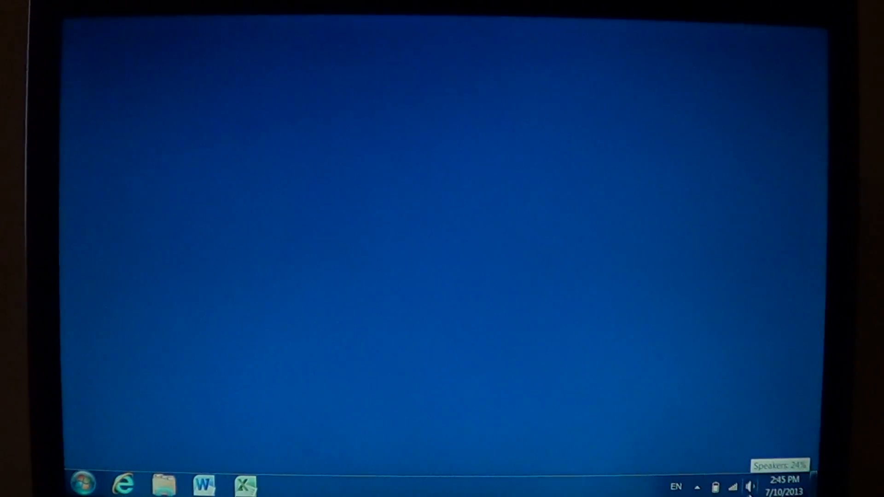
pyautogui.moveTo(738, 486)
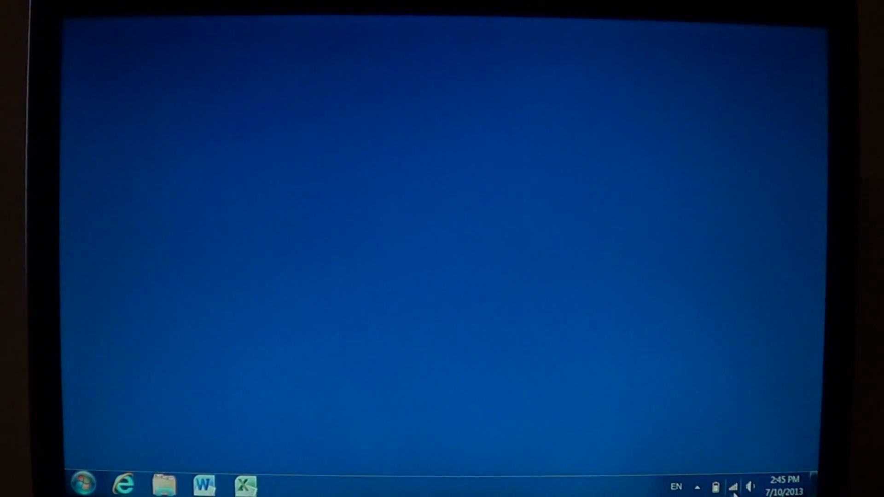
pyautogui.moveTo(734, 486)
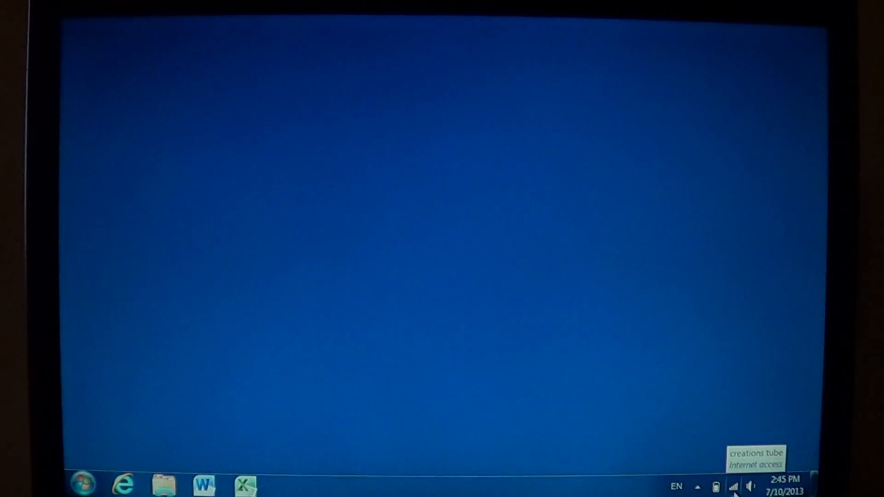
pyautogui.moveTo(689, 433)
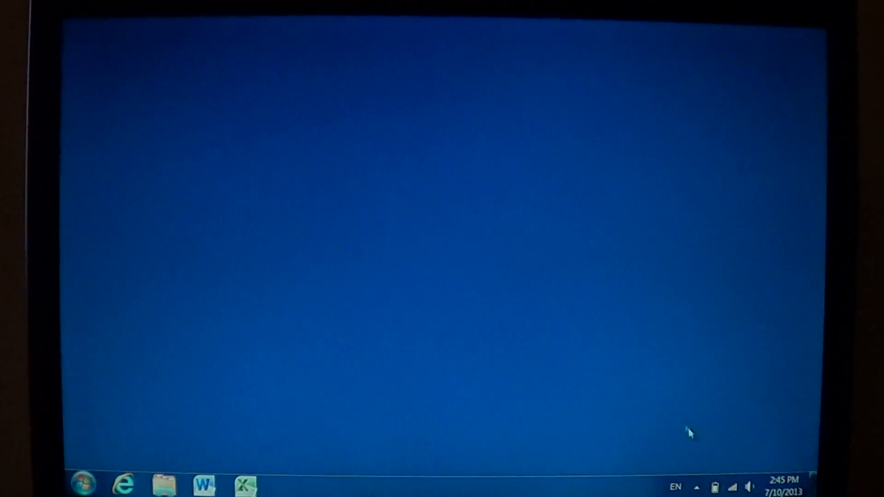
pyautogui.moveTo(714, 486)
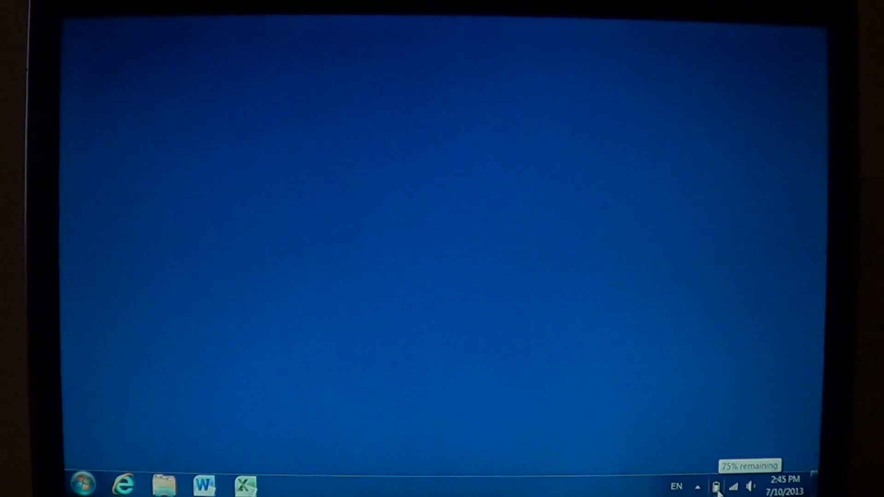
pyautogui.moveTo(698, 427)
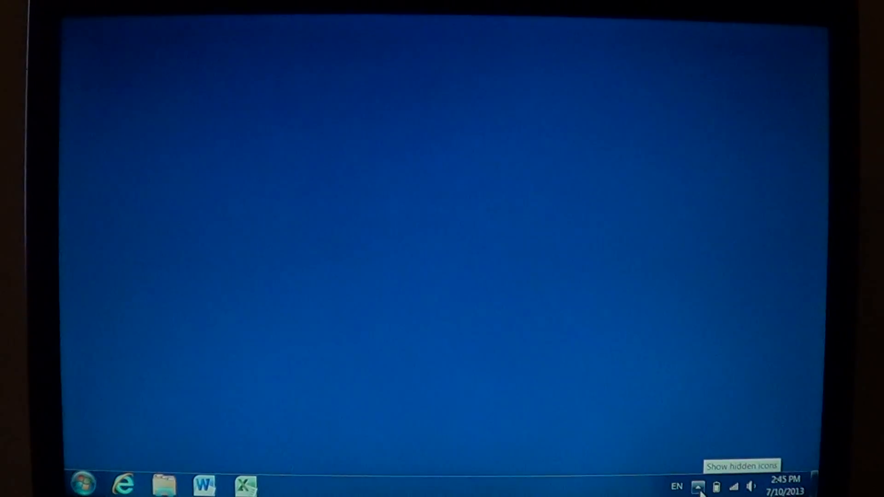
# Reveal the hidden notification area icons, showing the Action Center flag in the overflow panel
pyautogui.click(698, 486)
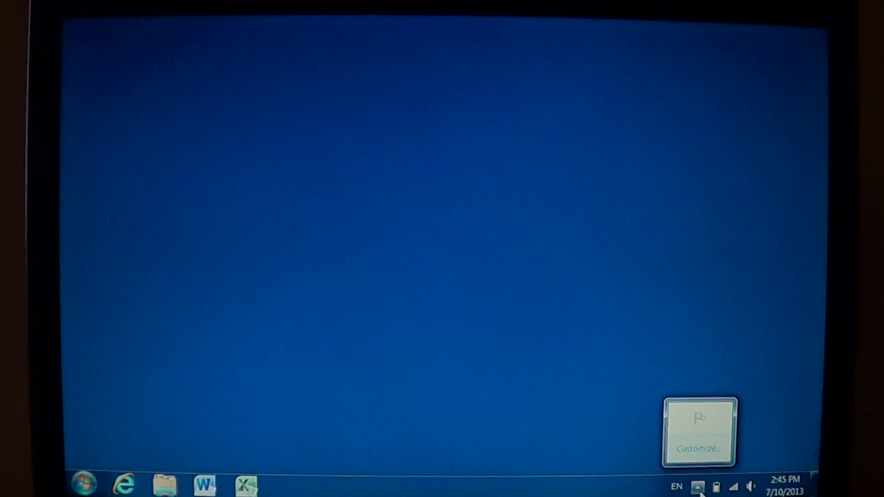
pyautogui.moveTo(699, 423)
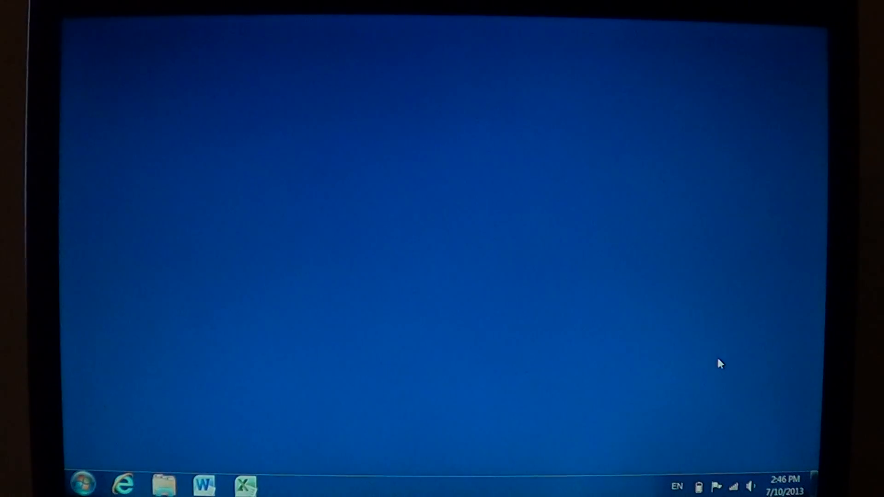
pyautogui.moveTo(85, 454)
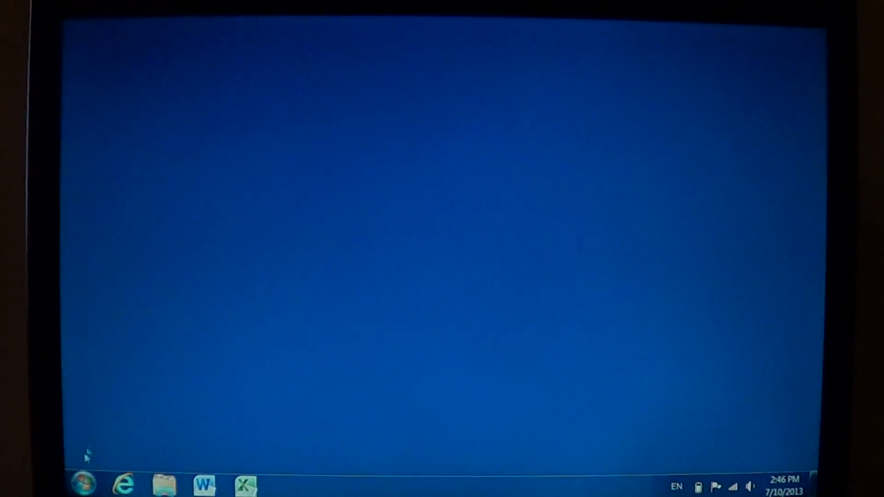
# Show all Control Panel items as large icons from the Start menu, with Notification Area Icons visible
pyautogui.click(83, 484)
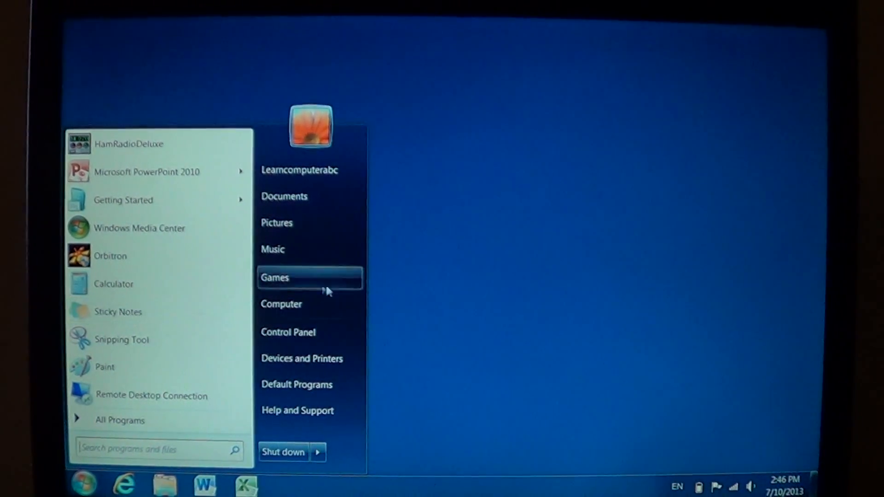
pyautogui.click(288, 332)
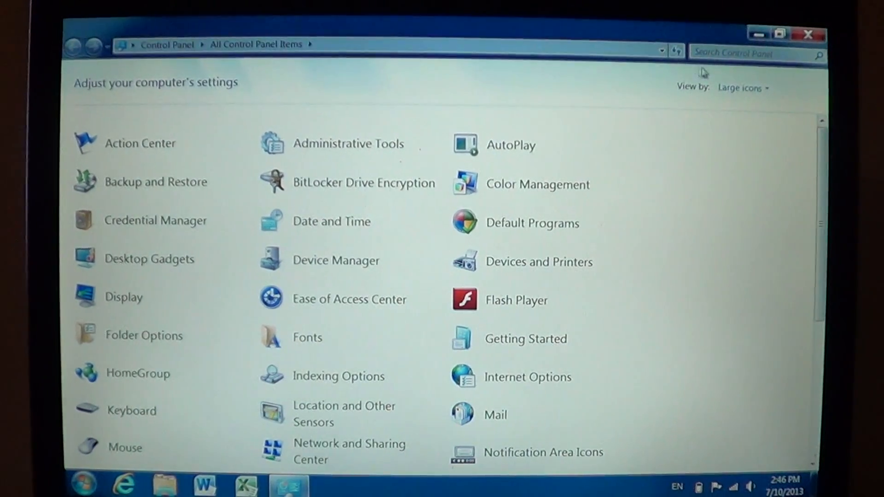
pyautogui.click(742, 88)
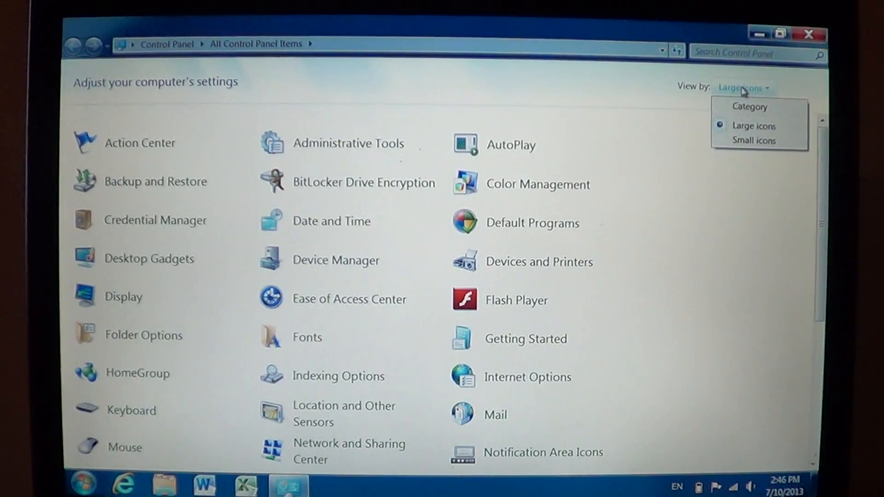
pyautogui.moveTo(602, 83)
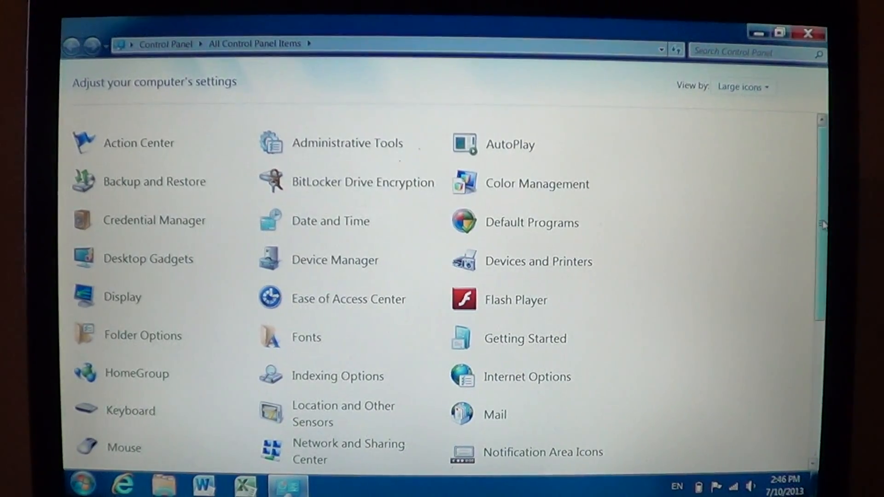
pyautogui.scroll(-3)
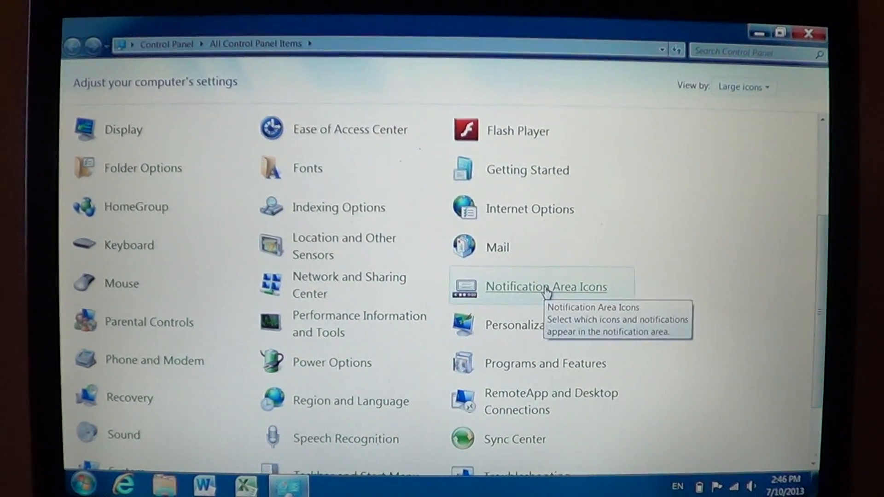
# In Notification Area Icons, toggle 'Always show all icons and notifications' on and back off
pyautogui.click(545, 287)
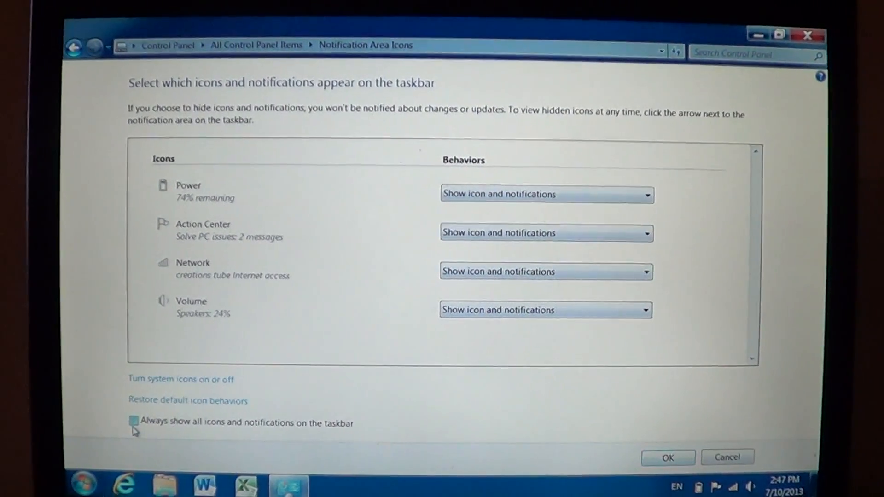
pyautogui.click(133, 421)
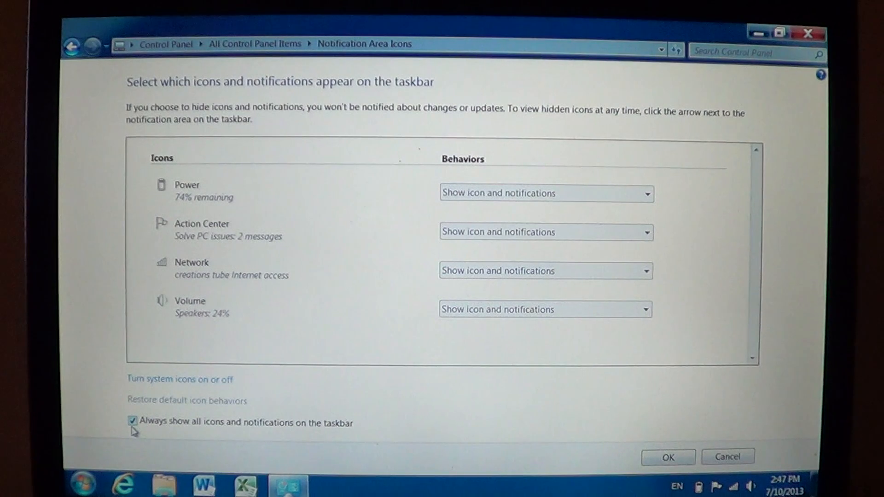
pyautogui.click(132, 423)
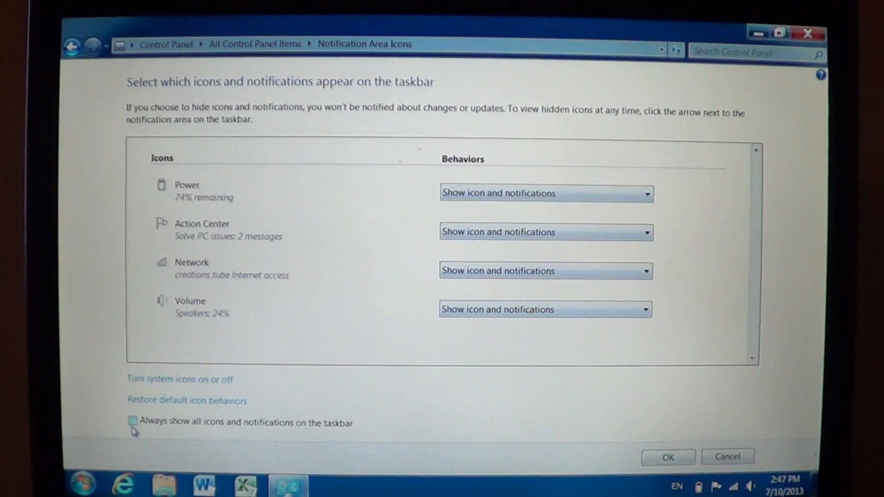
pyautogui.moveTo(364, 375)
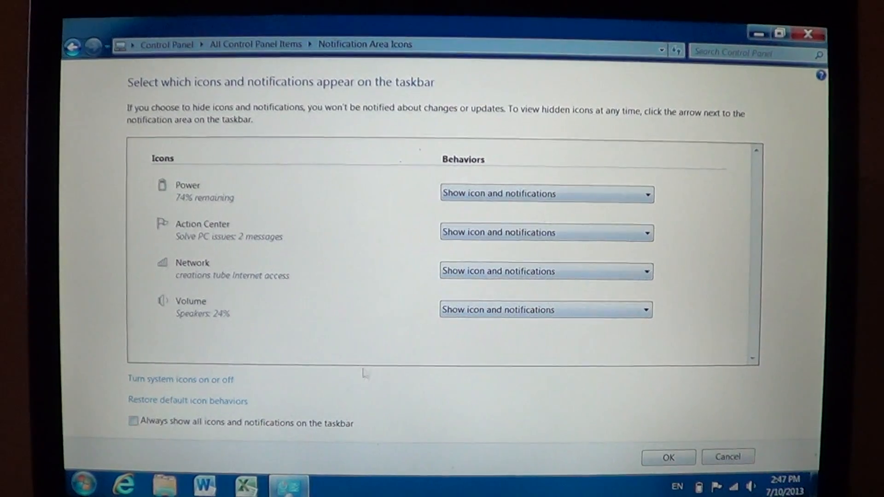
pyautogui.moveTo(425, 329)
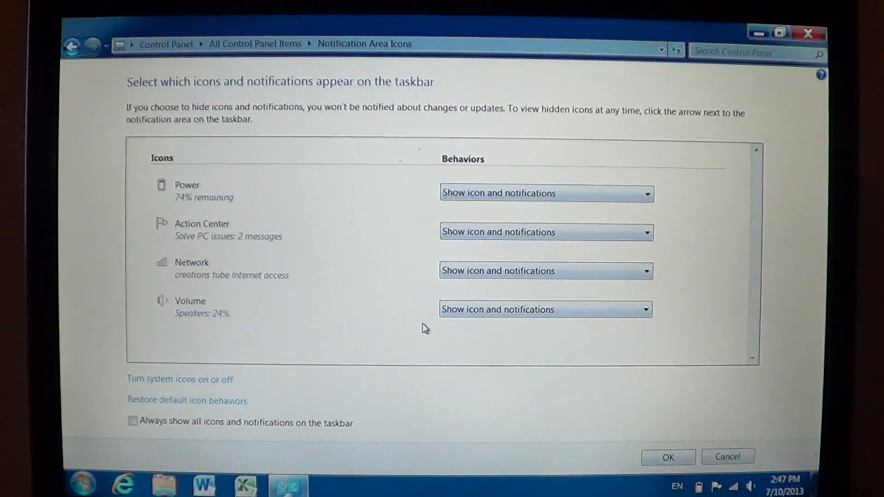
pyautogui.moveTo(481, 276)
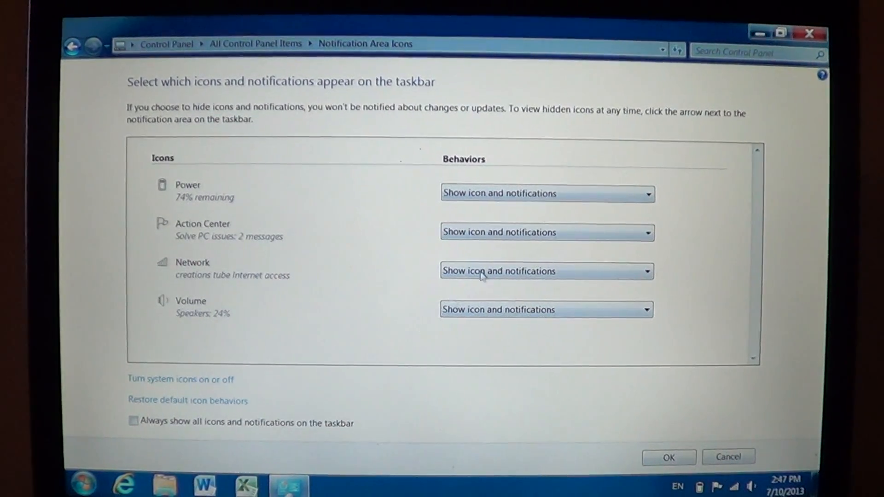
pyautogui.moveTo(685, 187)
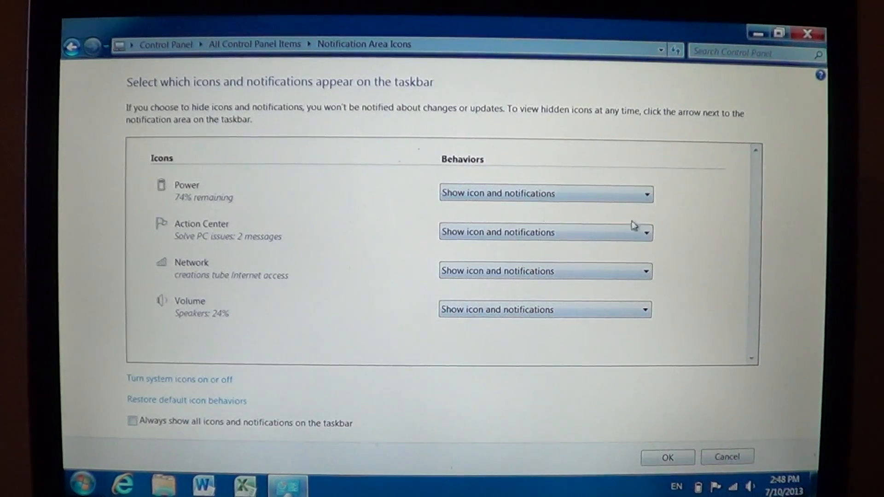
# Set Action Center's behaviour to 'Hide icon and notifications', leaving Power, Network and Volume shown
pyautogui.click(646, 232)
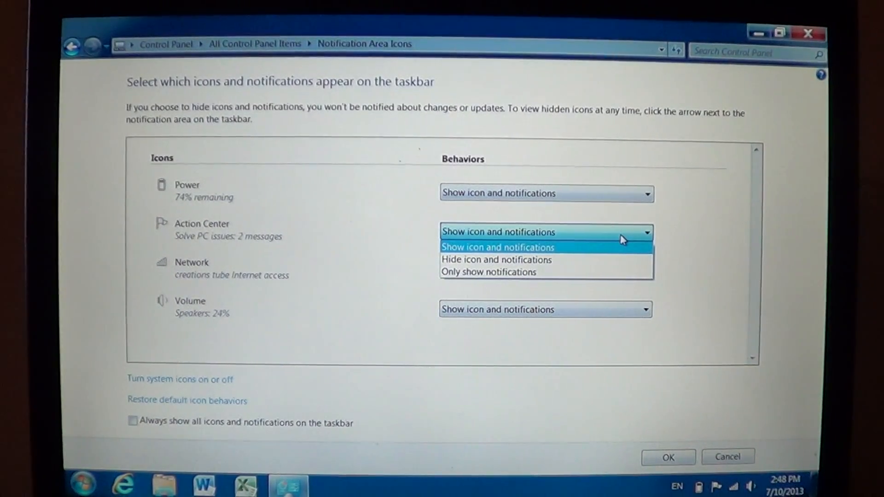
pyautogui.moveTo(611, 260)
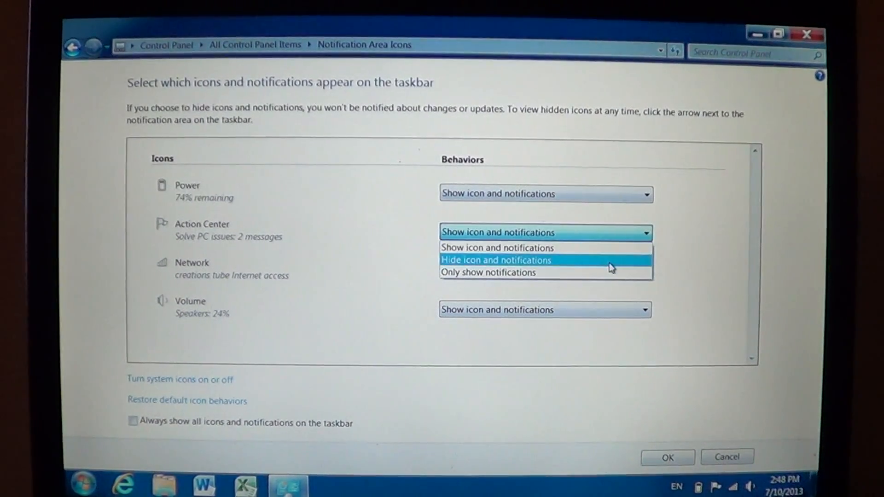
pyautogui.click(496, 260)
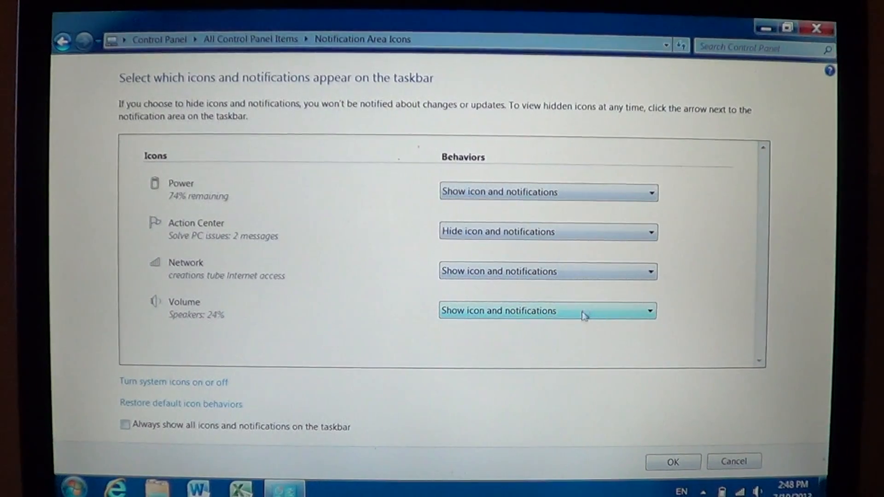
pyautogui.click(649, 311)
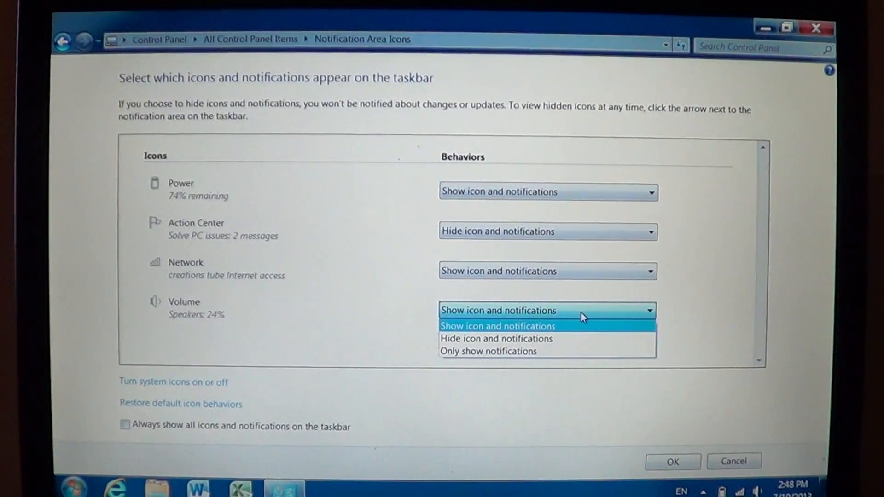
pyautogui.click(496, 326)
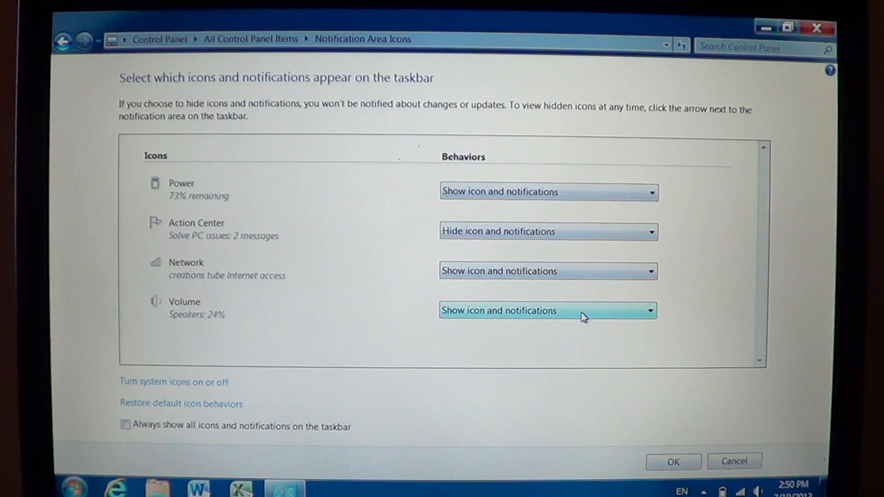
pyautogui.moveTo(584, 267)
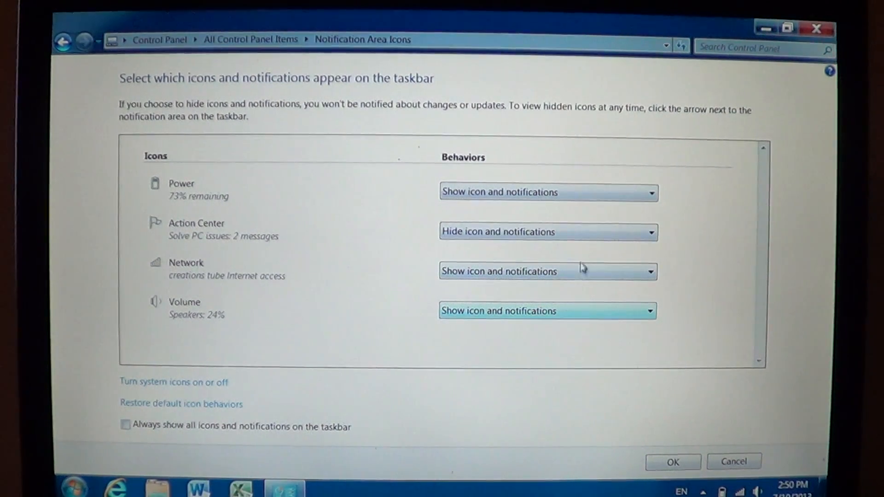
pyautogui.click(651, 232)
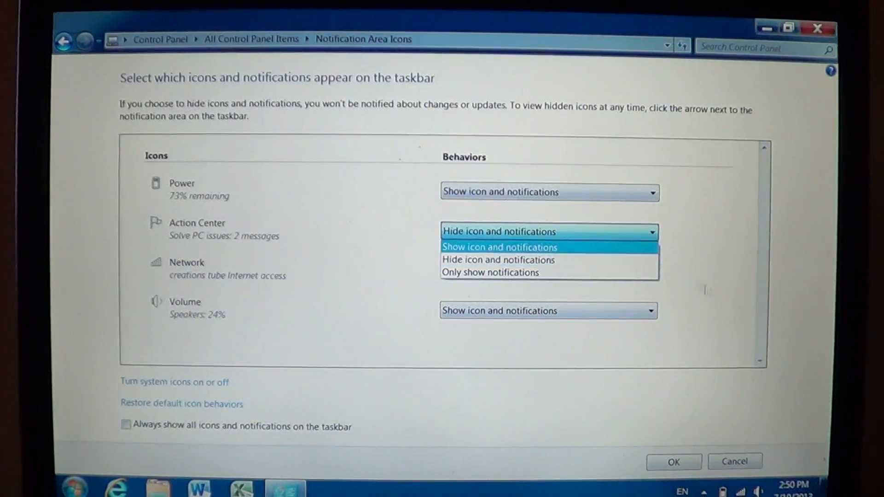
pyautogui.click(499, 259)
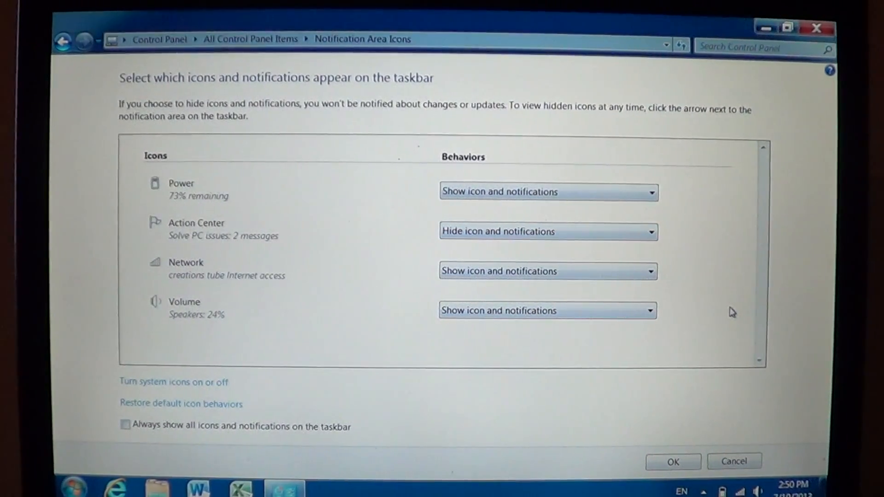